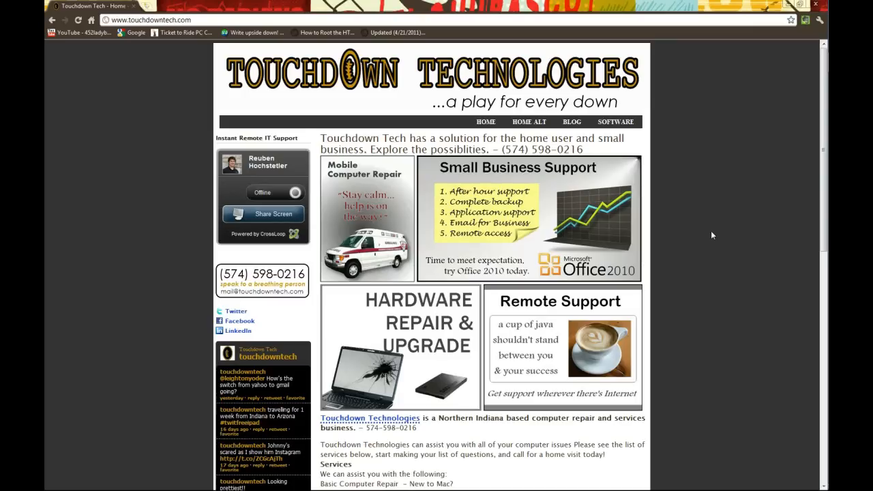
mouse_move(142, 77)
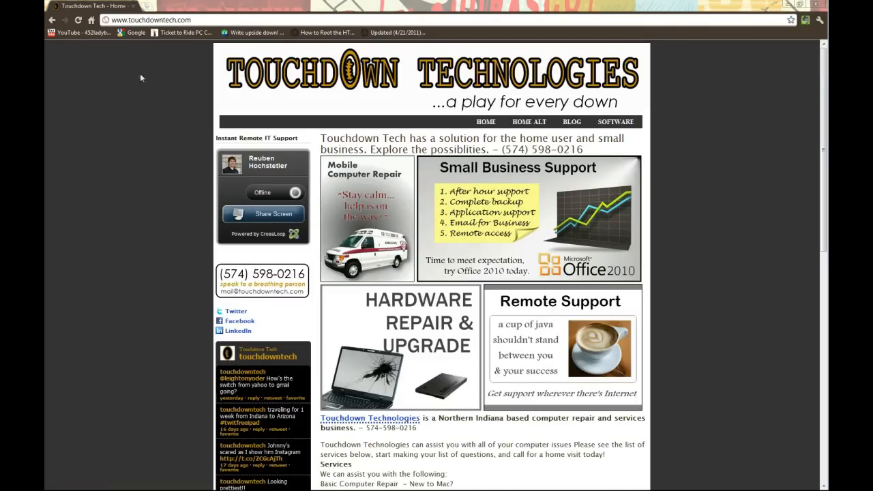
mouse_move(176, 90)
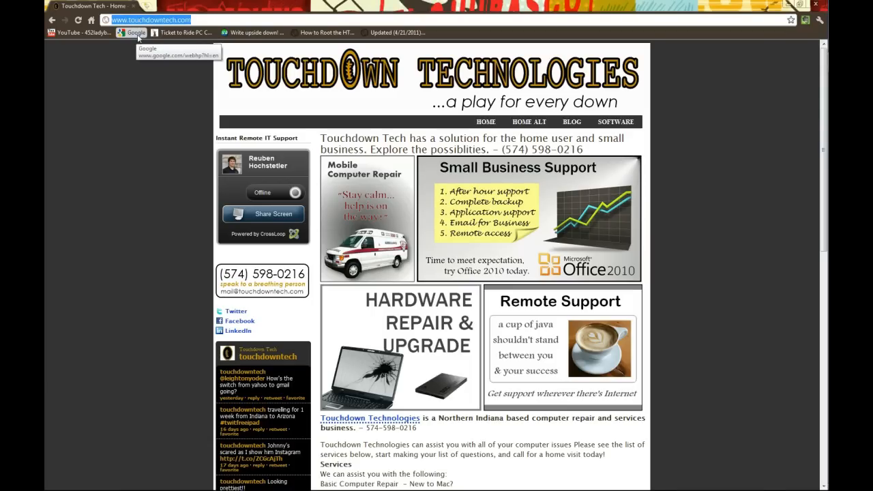
Search Google for lastpass and open the LastPass website
left_click(135, 33)
type("lastpass")
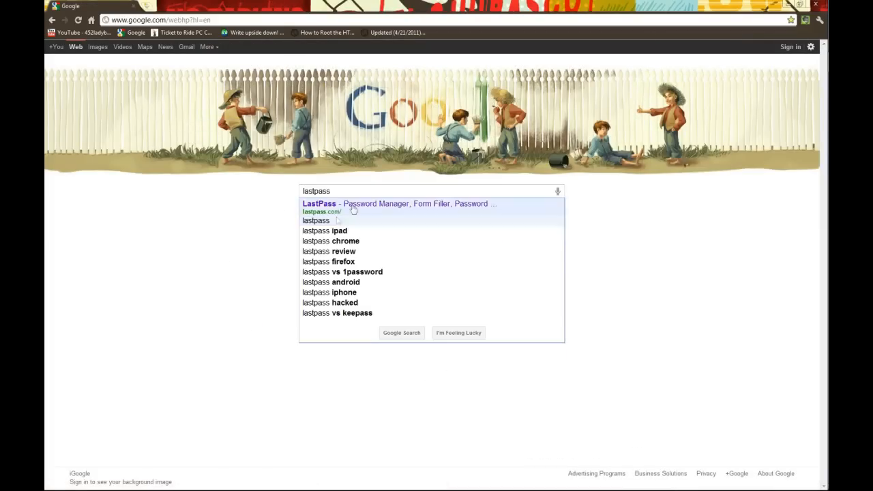
left_click(318, 203)
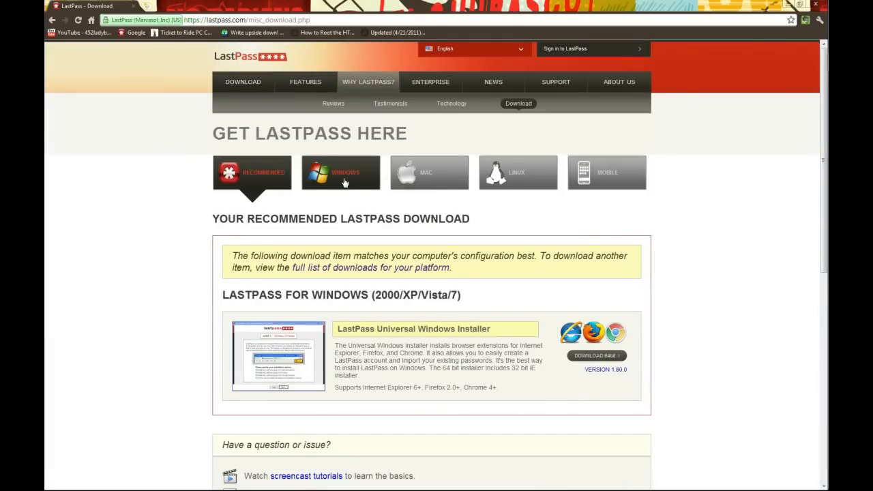
Download LastPass for Chrome from the Windows downloads and confirm the extension install
left_click(341, 173)
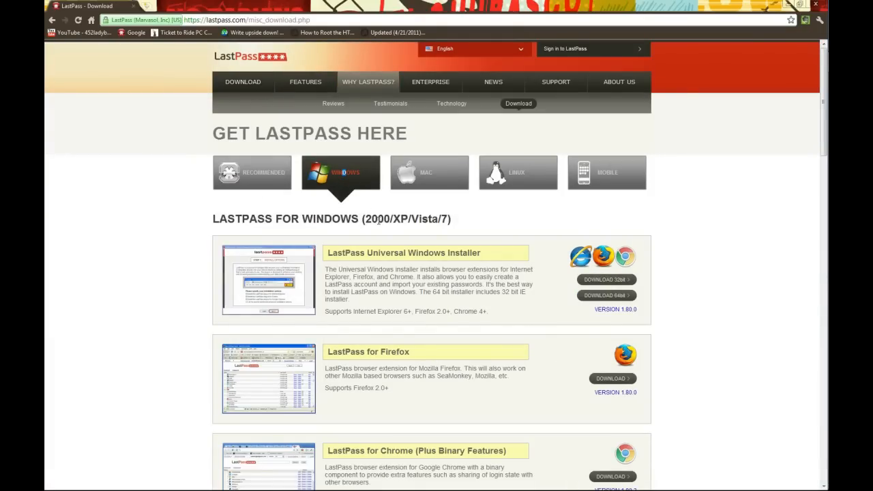
scroll("down", 3)
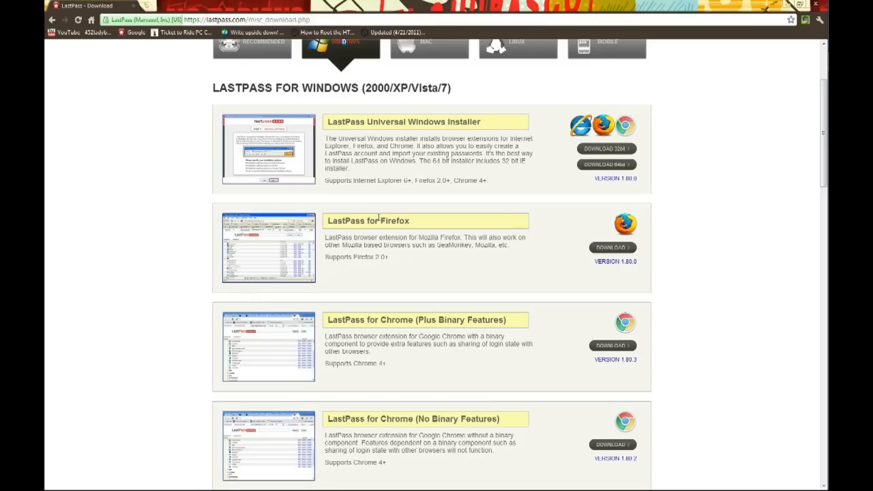
scroll("down", 3)
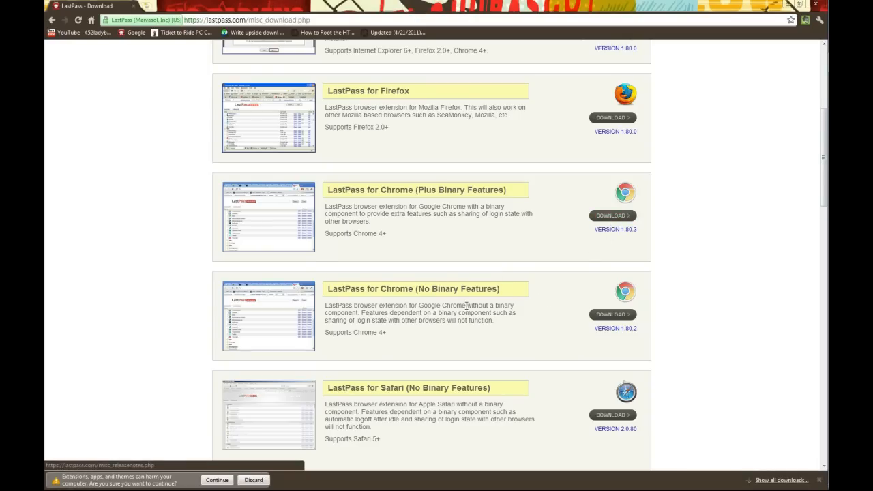
mouse_move(232, 475)
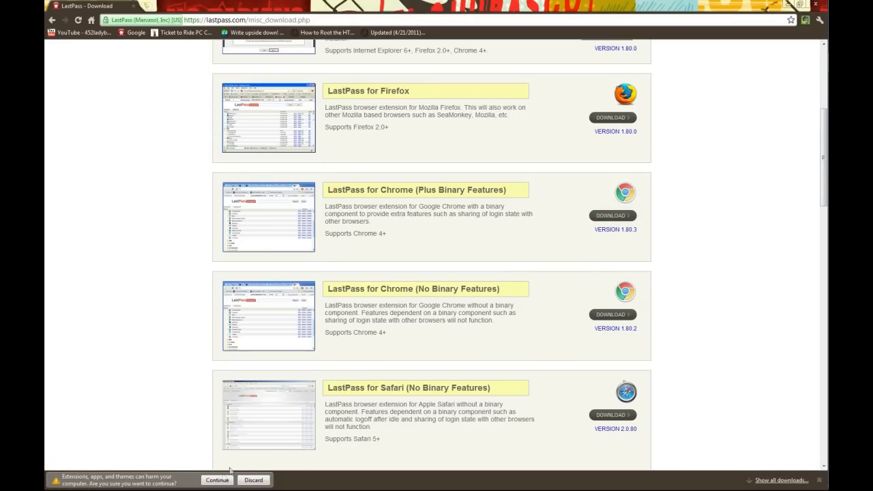
left_click(216, 480)
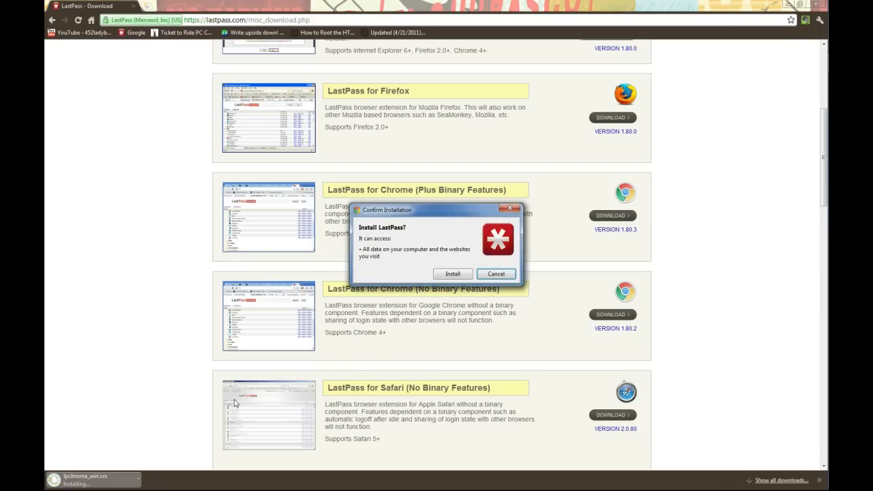
left_click(451, 274)
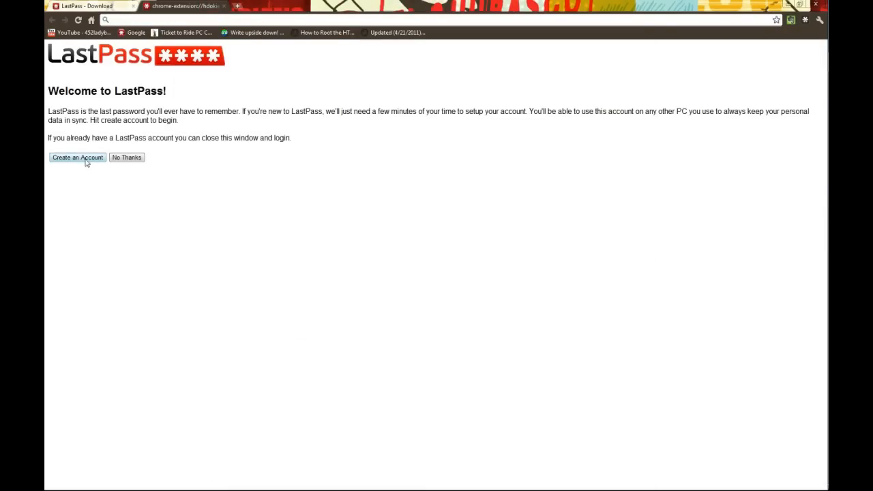
Fill in the account form with master password, reminder 'the norm', both agreements ticked, and submit
left_click(77, 157)
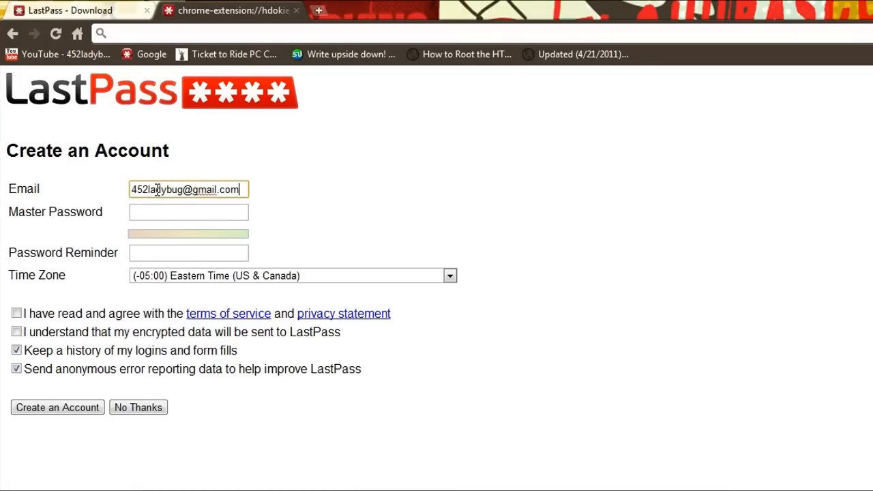
left_click(189, 212)
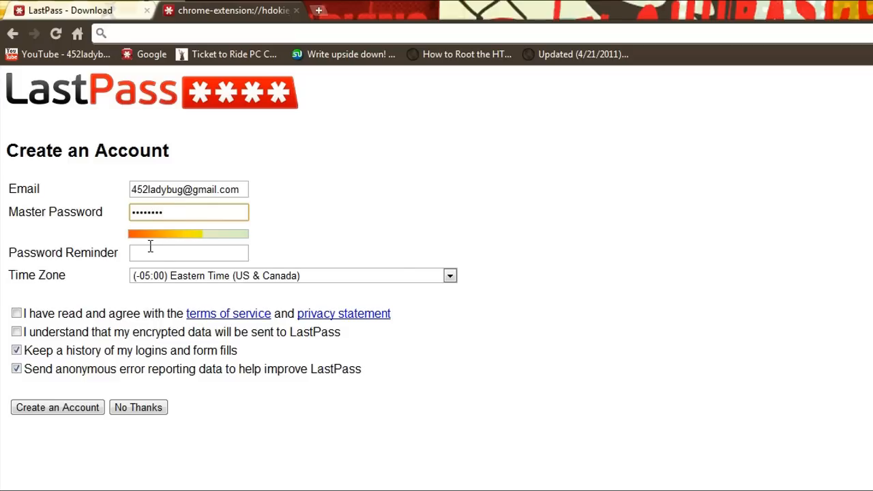
left_click(188, 253)
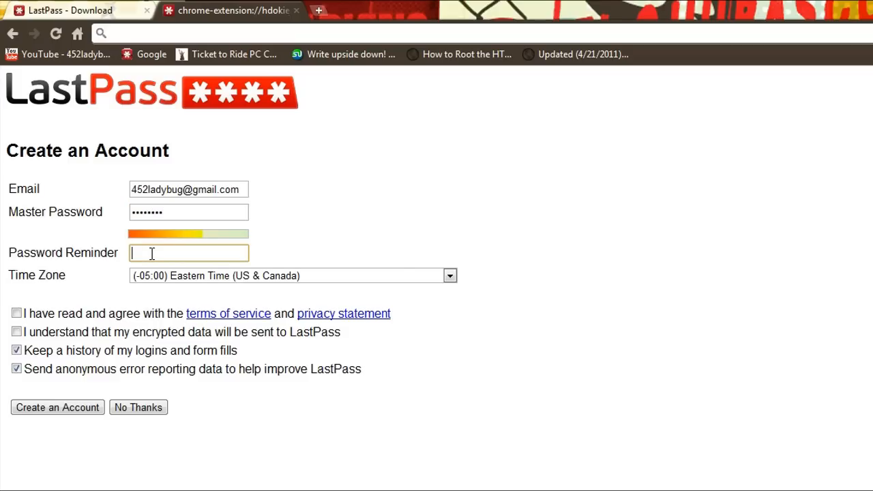
type("the norm")
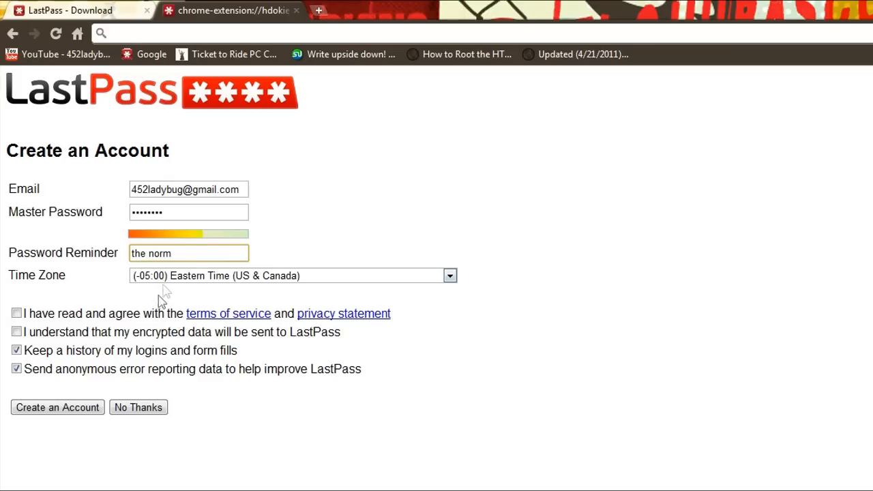
left_click(17, 314)
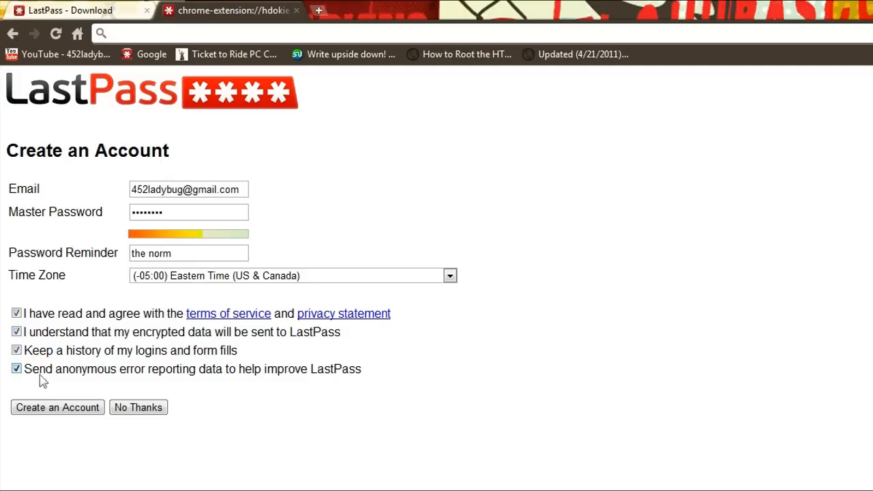
left_click(56, 408)
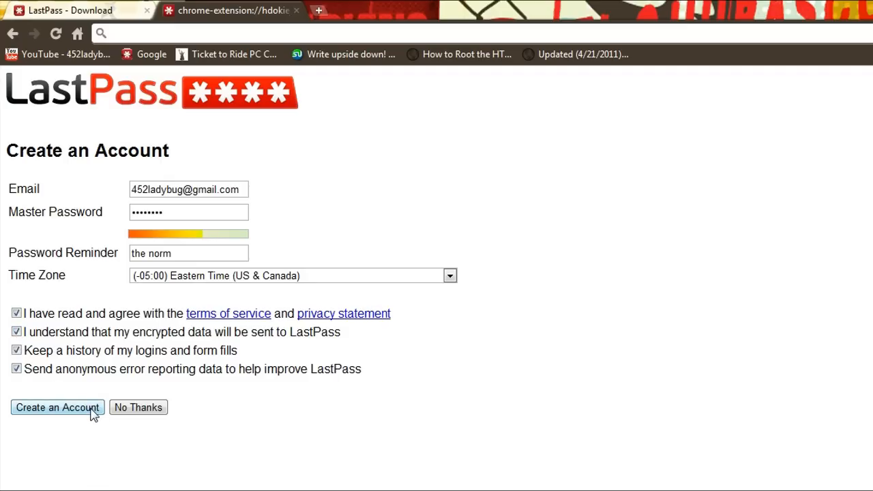
left_click(57, 407)
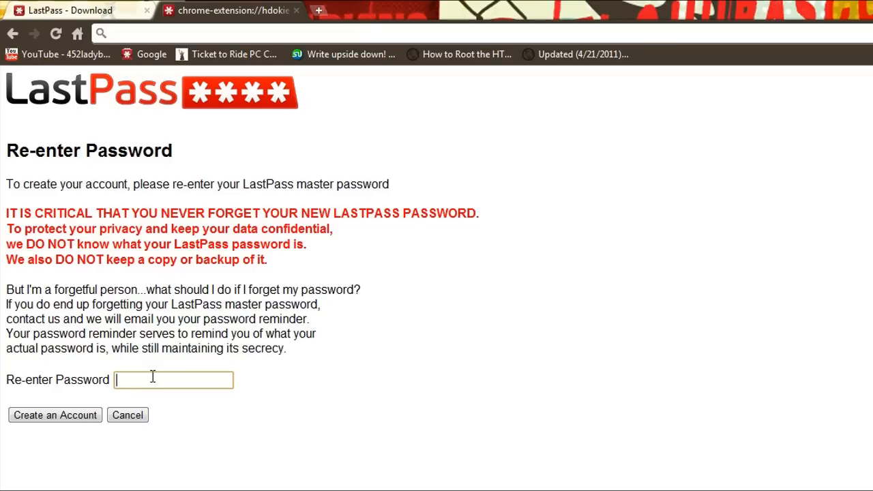
Re-enter the master password and create the LastPass account
type("••••••")
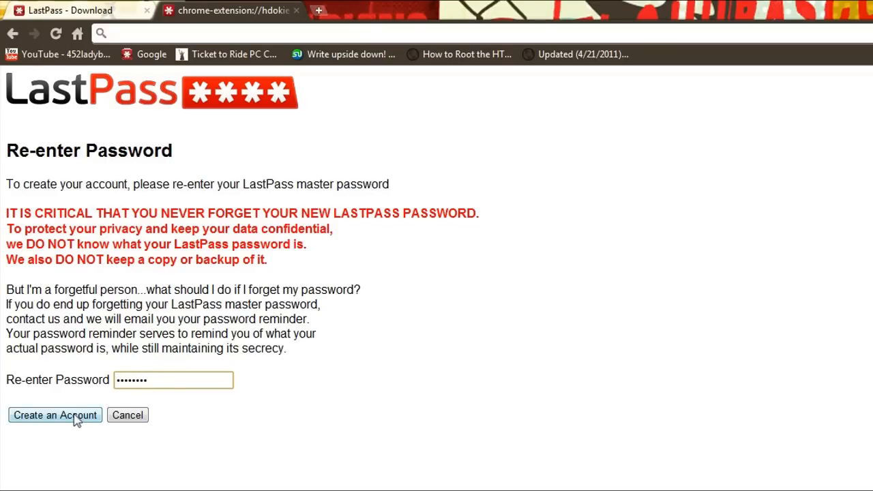
left_click(55, 415)
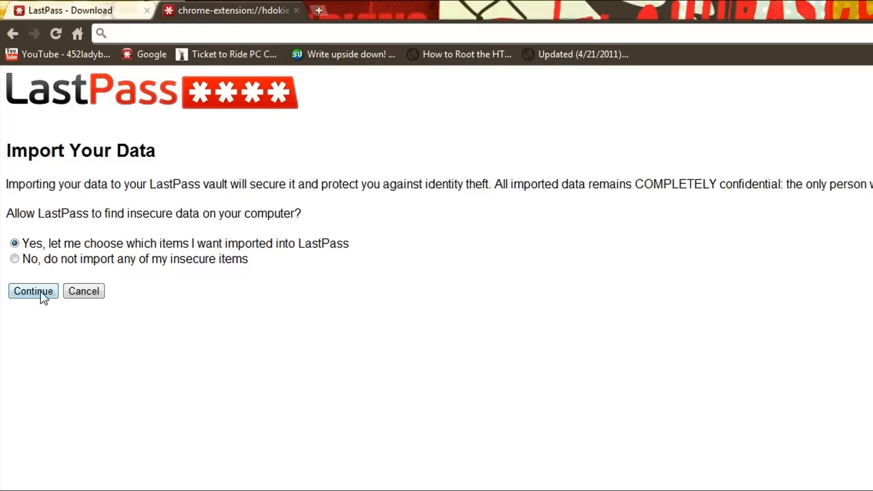
Continue past the Import Your Data and Configure Form Fill setup steps
left_click(33, 291)
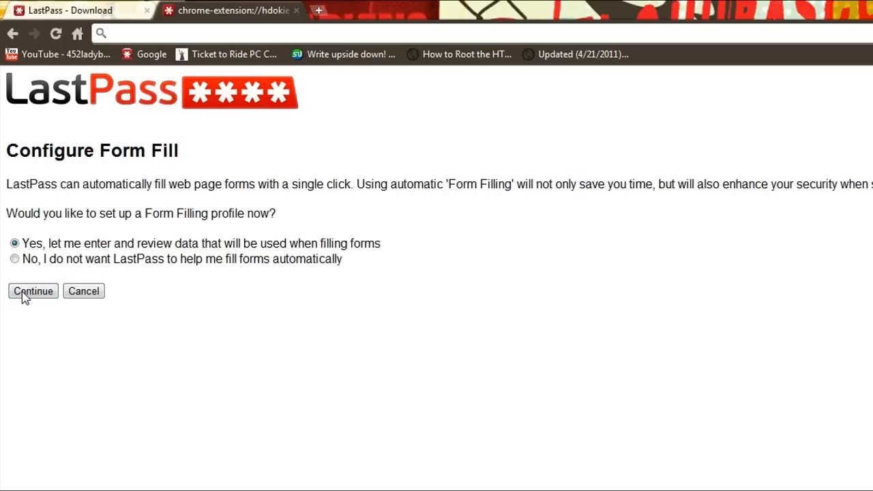
mouse_move(43, 382)
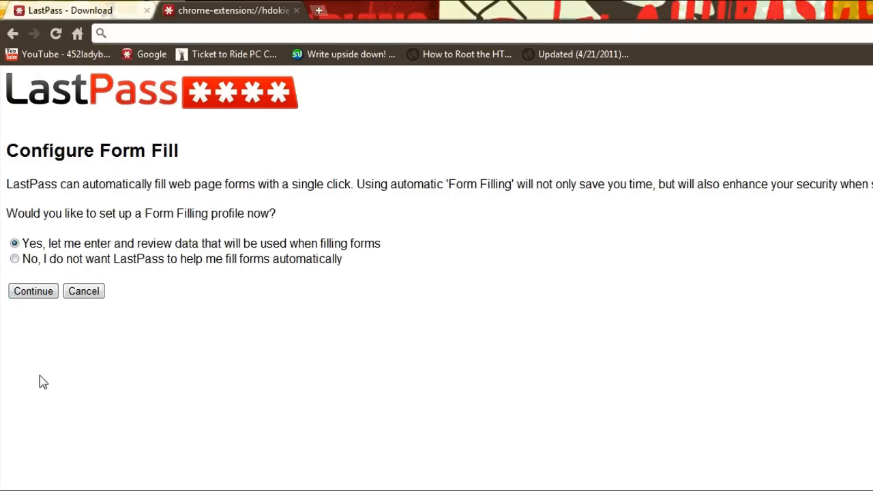
mouse_move(37, 324)
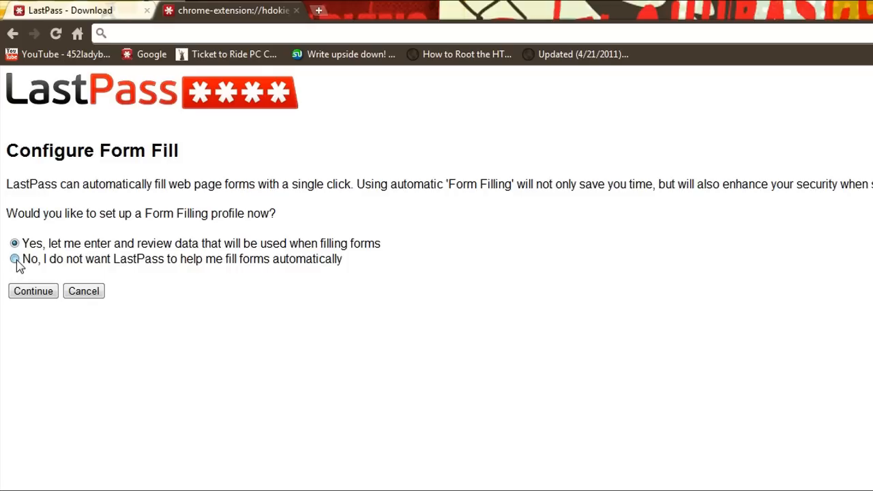
left_click(33, 290)
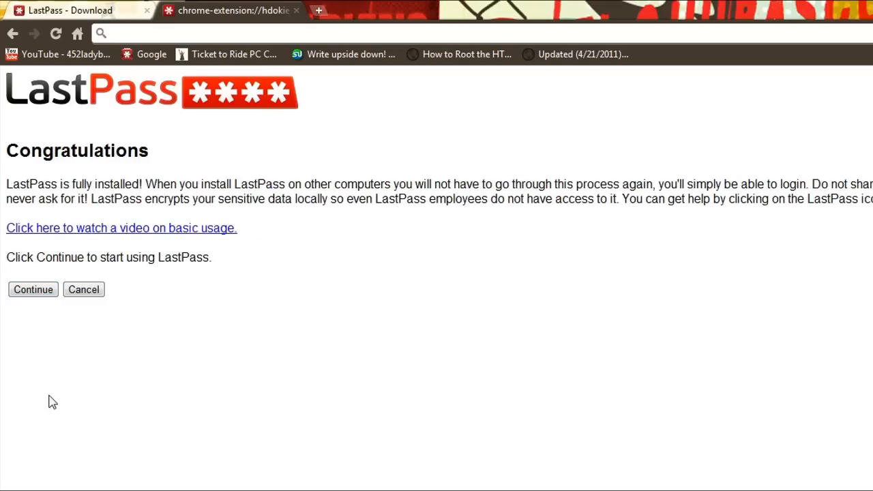
mouse_move(48, 289)
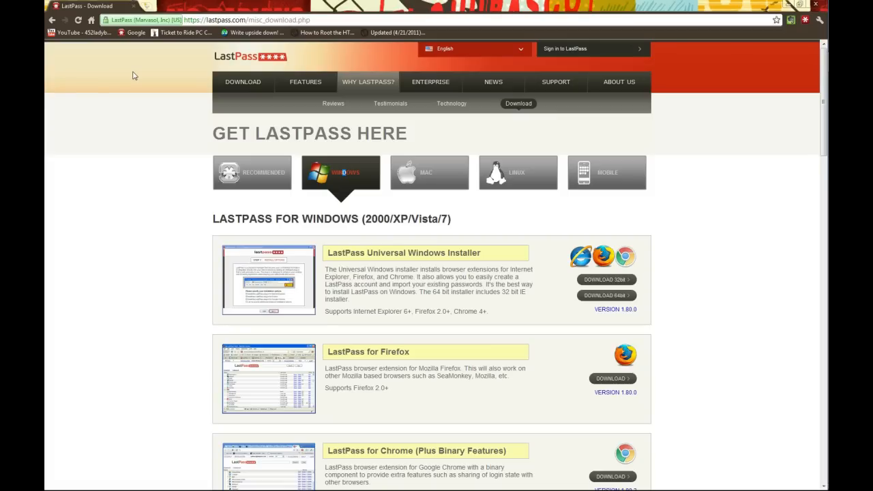
mouse_move(140, 48)
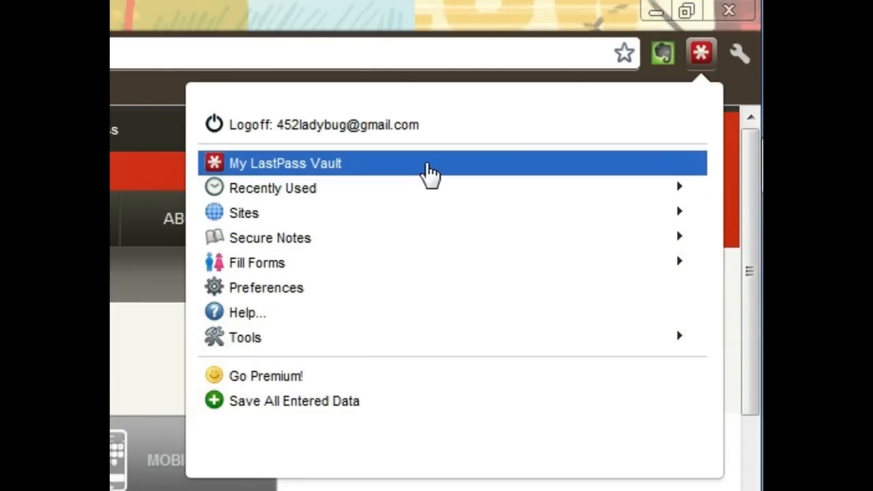
Open My LastPass Vault from the extension menu, then reopen that menu
left_click(286, 163)
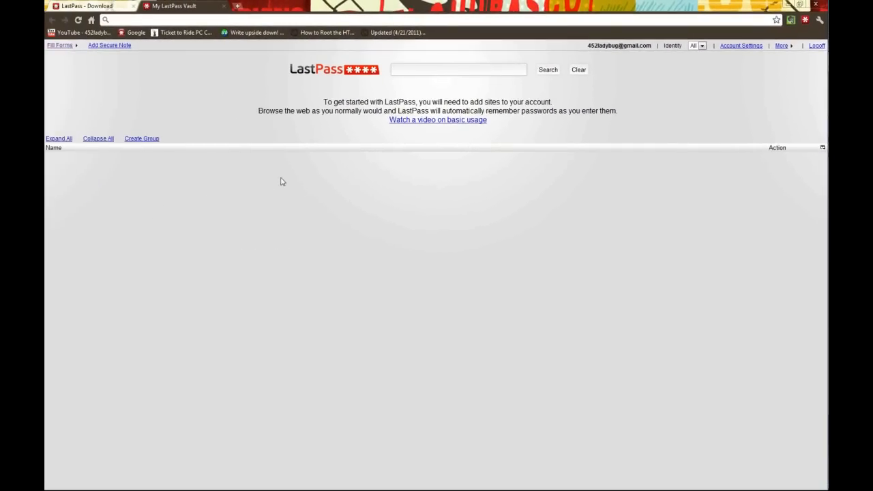
left_click(455, 69)
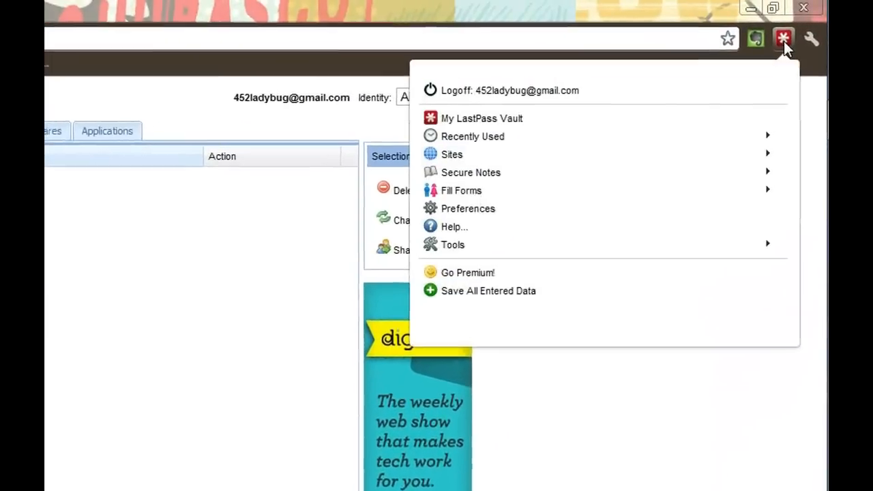
mouse_move(570, 171)
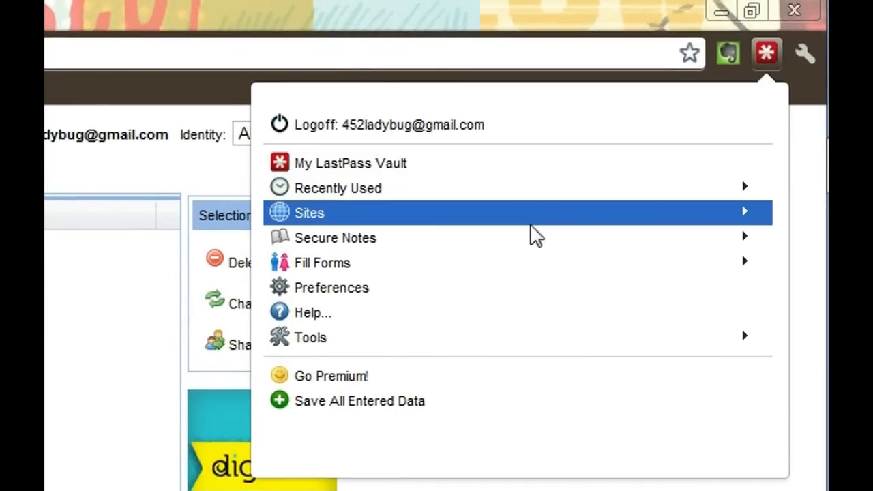
Set automatic logoff after Chrome closes to 15 minutes in LastPass Preferences and save
left_click(332, 287)
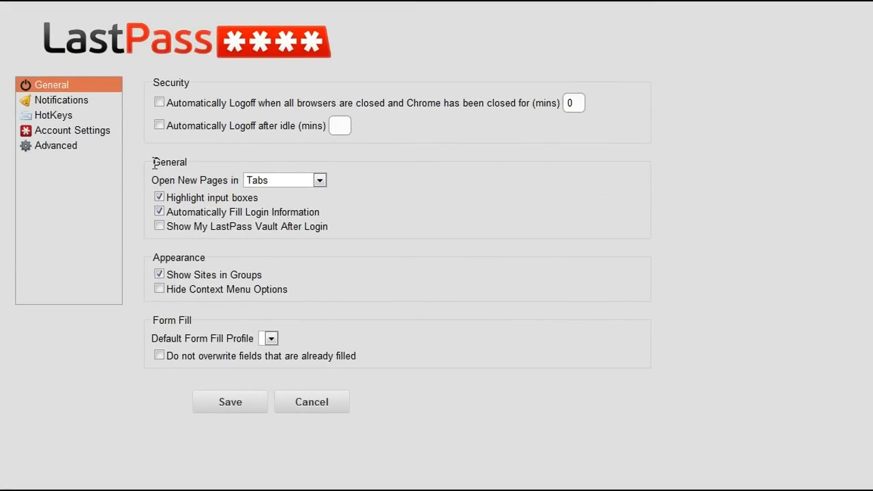
left_click(159, 103)
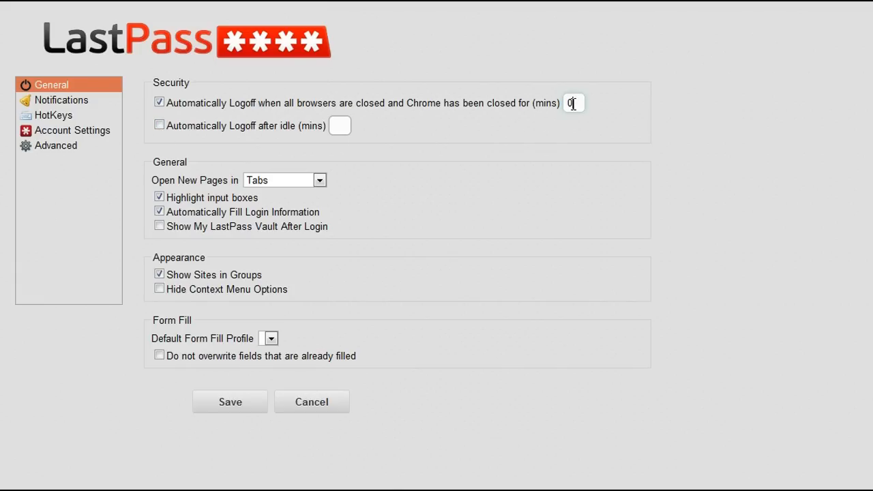
type("15")
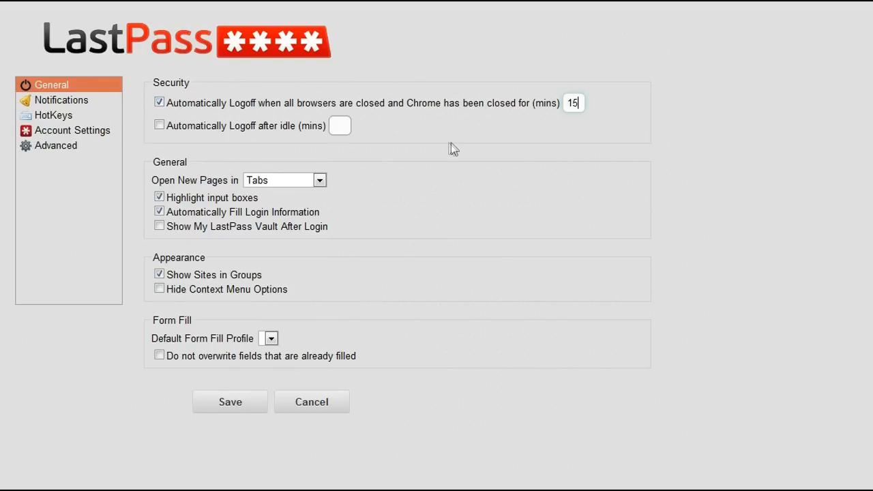
mouse_move(312, 261)
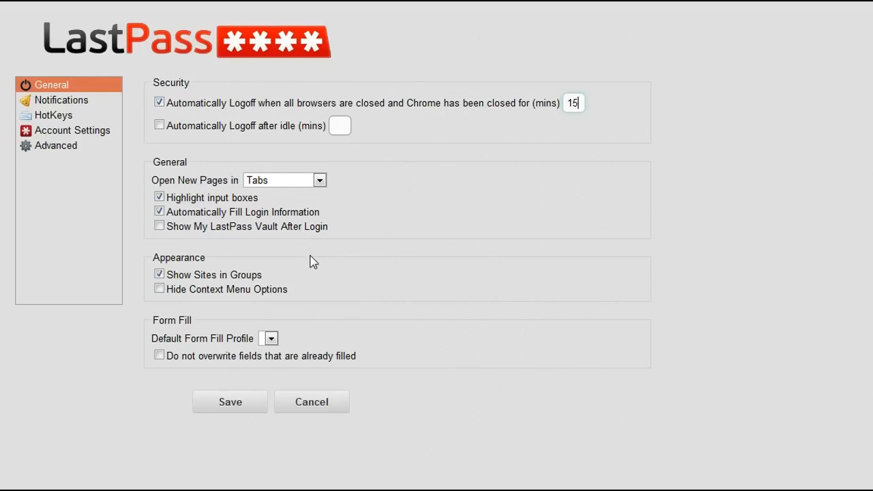
mouse_move(301, 302)
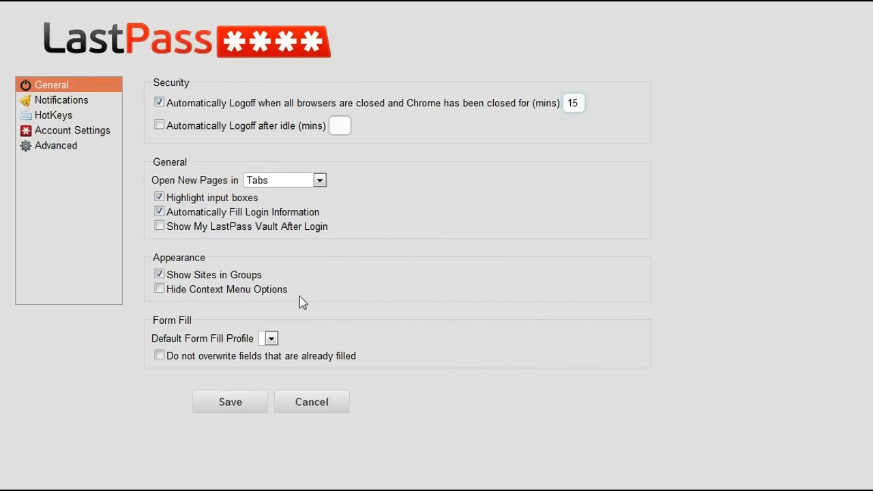
left_click(230, 402)
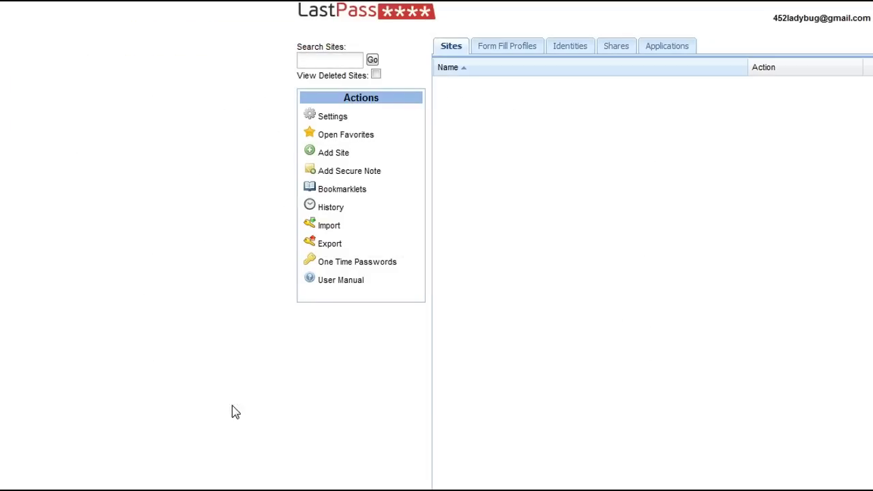
mouse_move(625, 105)
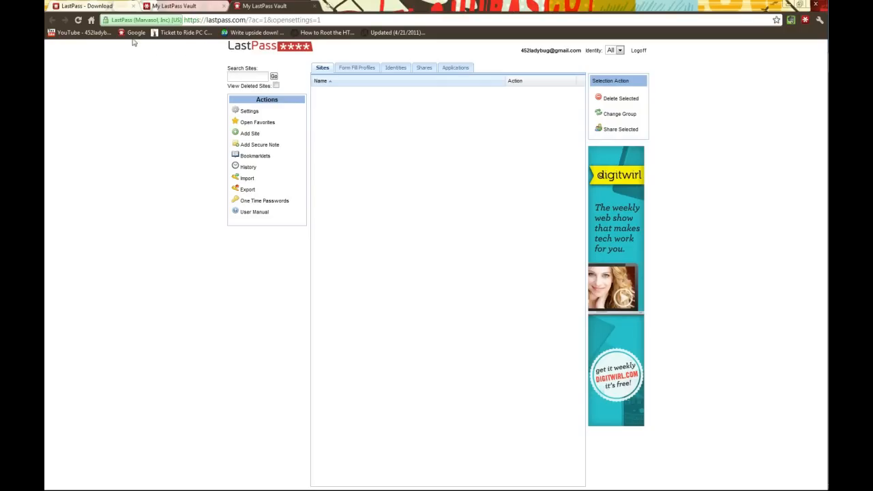
Sign in to the Gmail account and bring up LastPass's save-login form
left_click(250, 6)
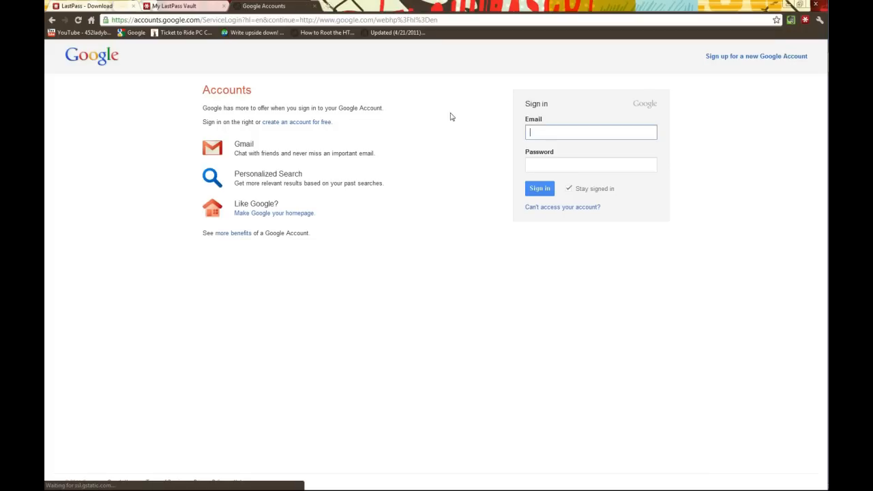
left_click(590, 131)
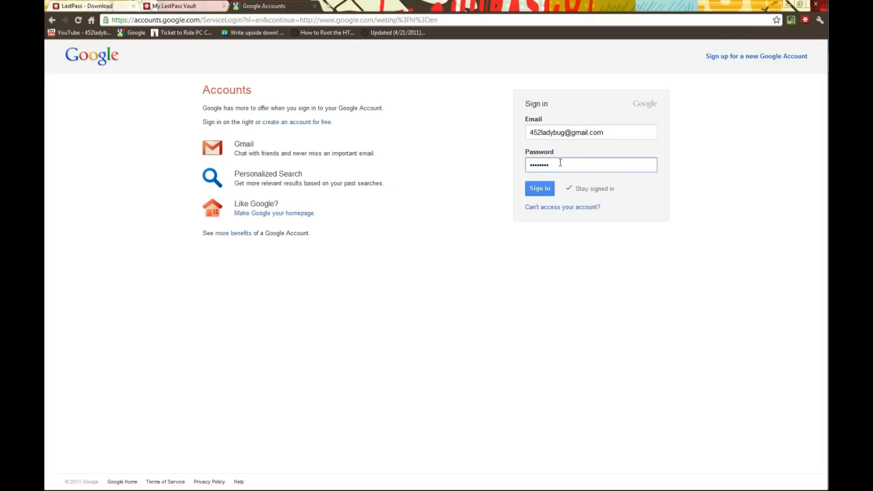
left_click(540, 189)
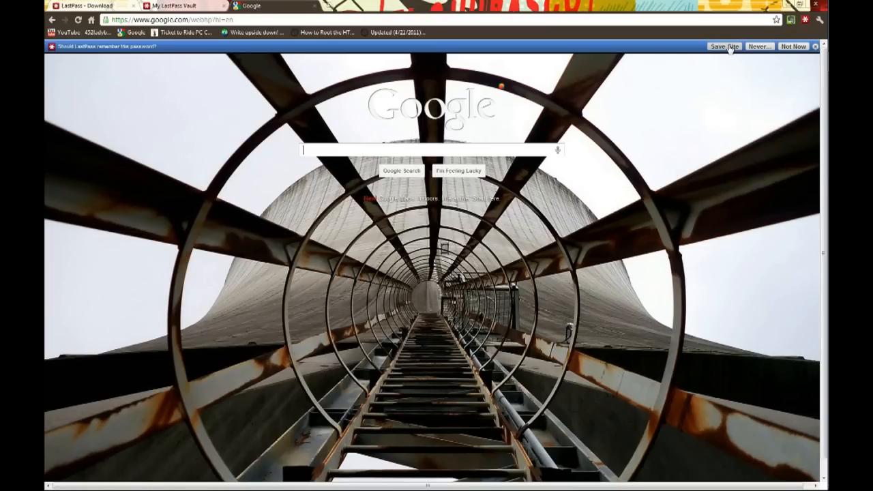
left_click(724, 46)
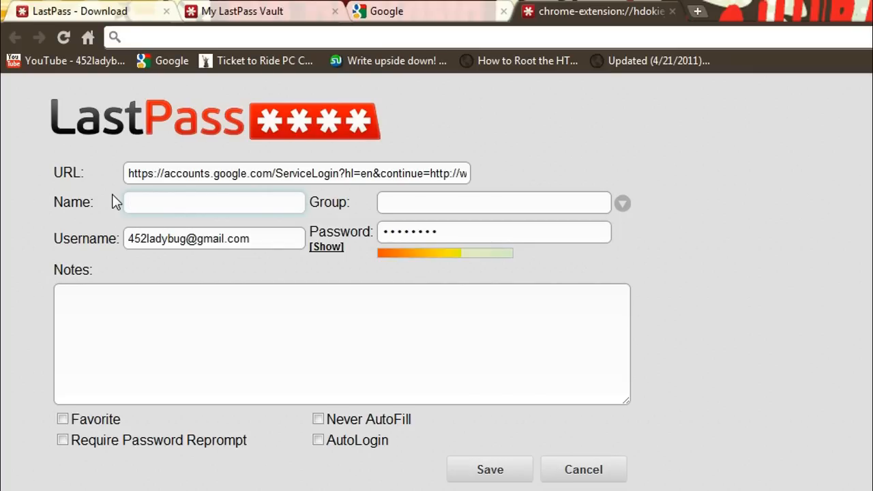
Save the Google login in LastPass under a name beginning 'Goog'
type("Goog")
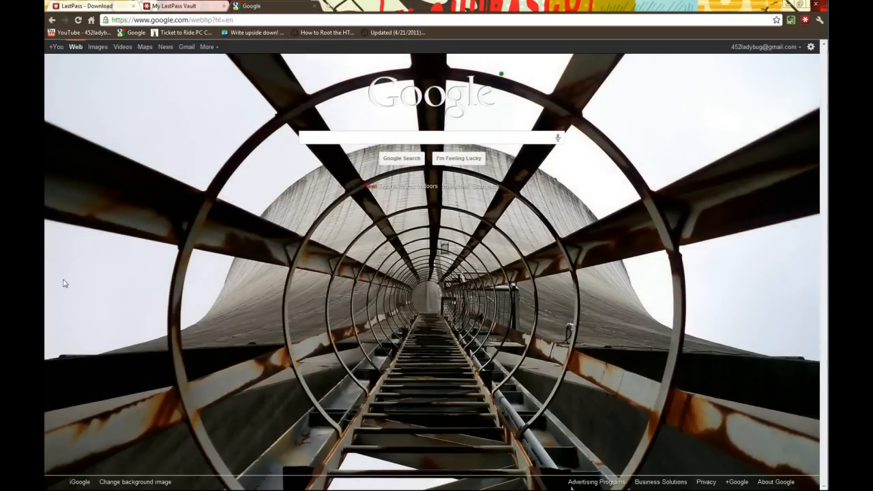
mouse_move(791, 51)
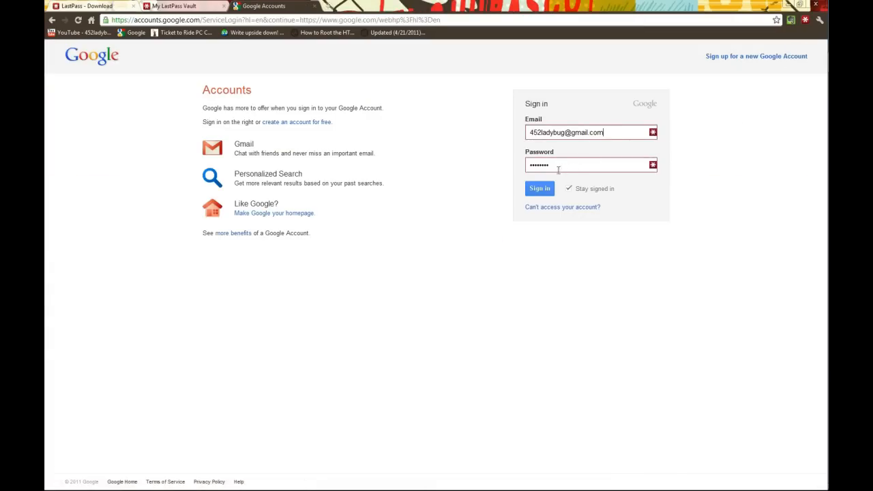
Sign in with the LastPass-autofilled login and open the account options
left_click(540, 189)
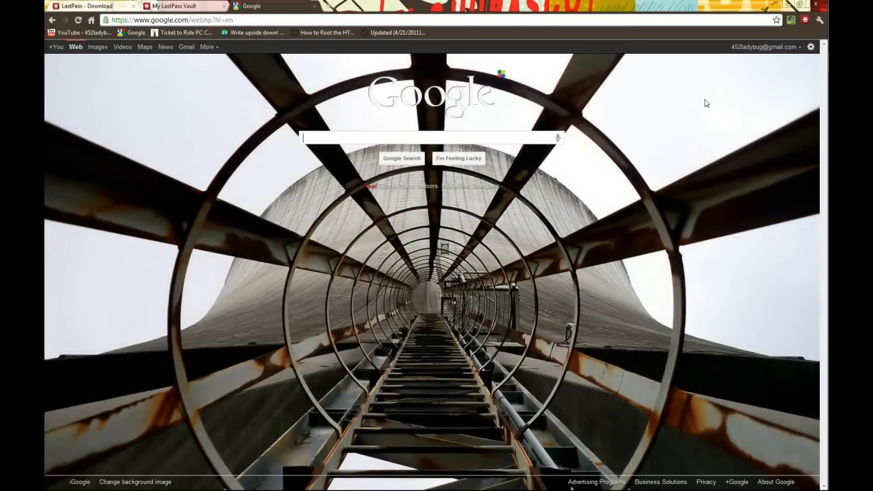
left_click(763, 47)
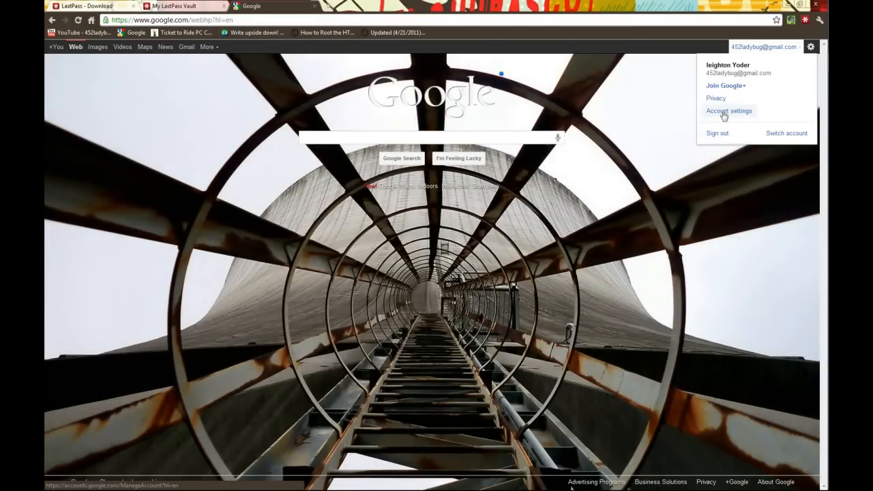
Go to Google Account settings and open 'Changing your password' under Security
left_click(729, 111)
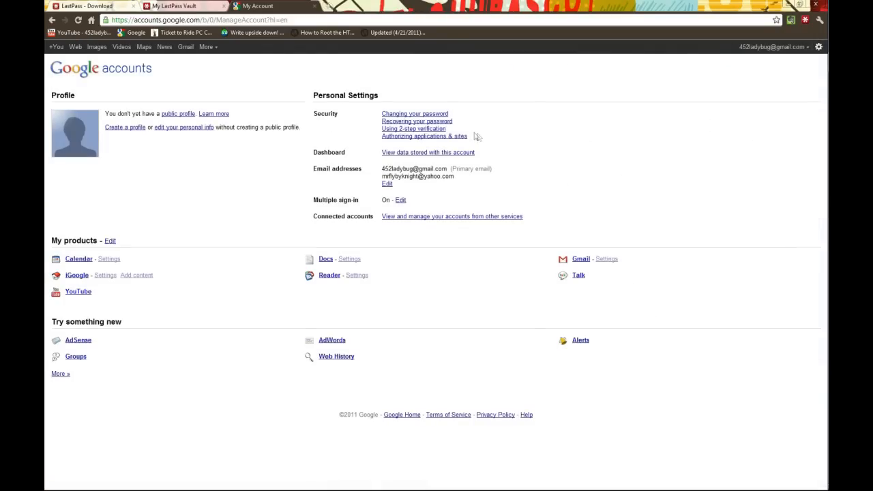
mouse_move(343, 150)
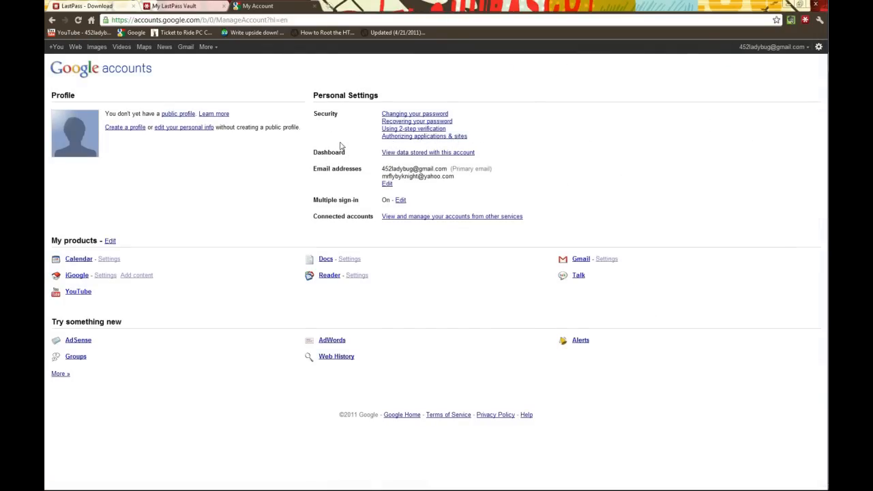
mouse_move(322, 141)
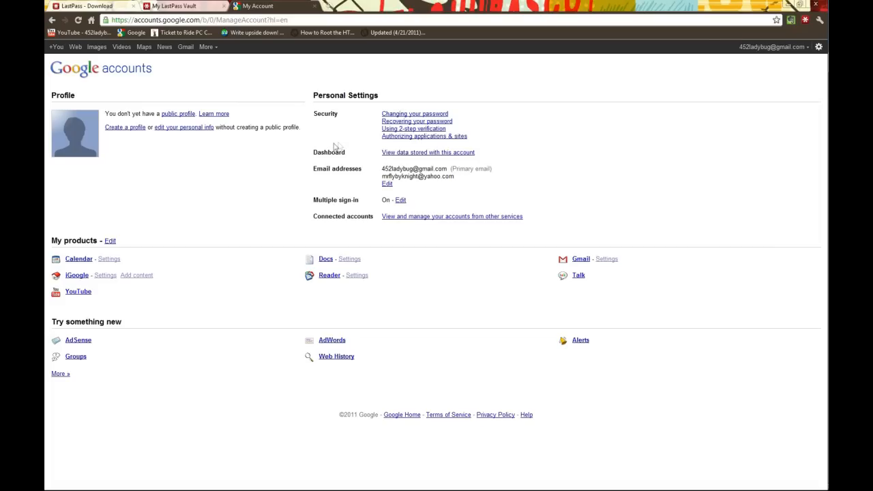
mouse_move(420, 111)
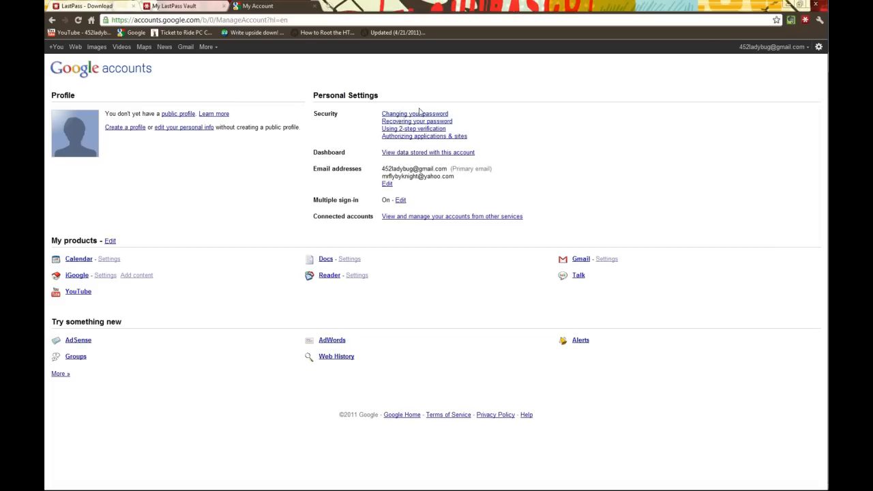
left_click(415, 113)
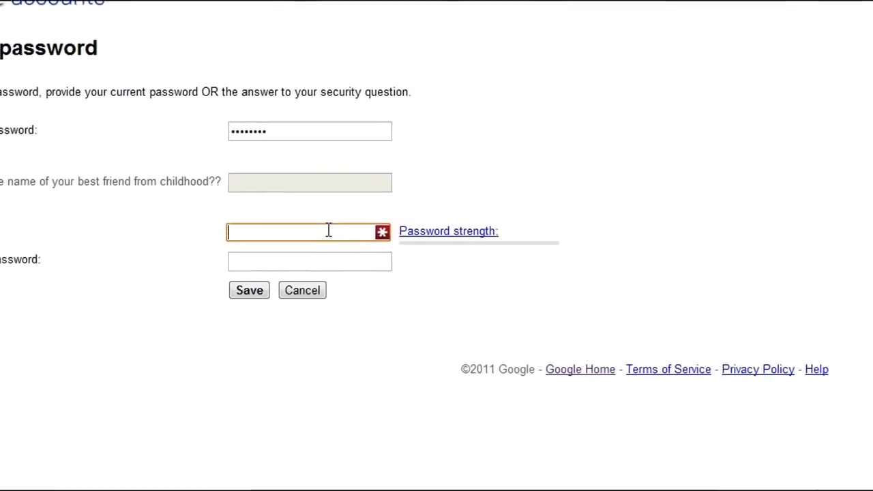
Launch LastPass Generate Password from the New password field's context menu
right_click(306, 232)
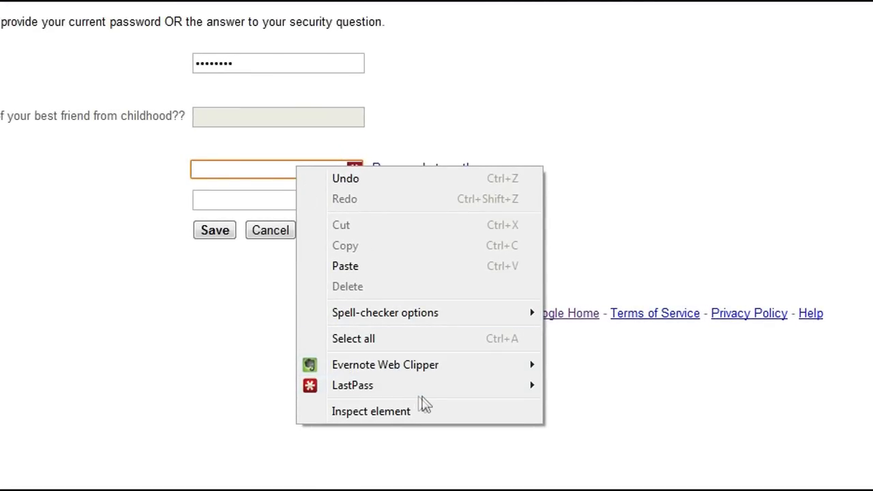
mouse_move(353, 386)
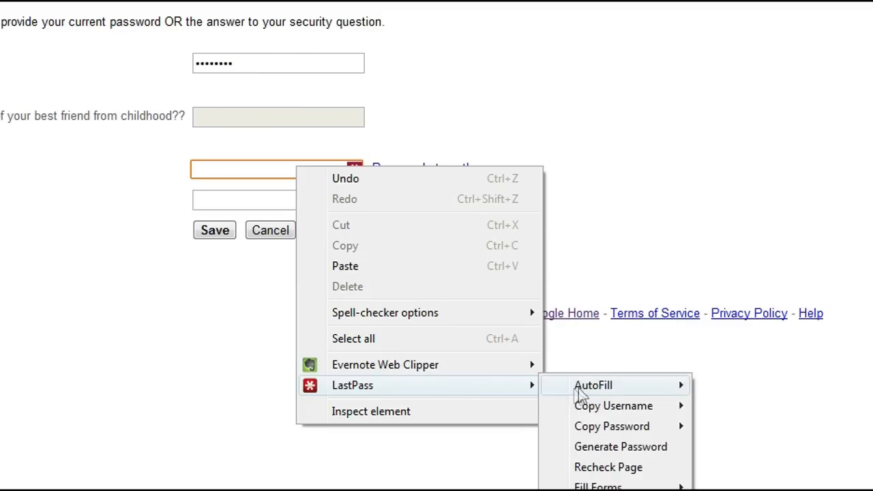
mouse_move(613, 452)
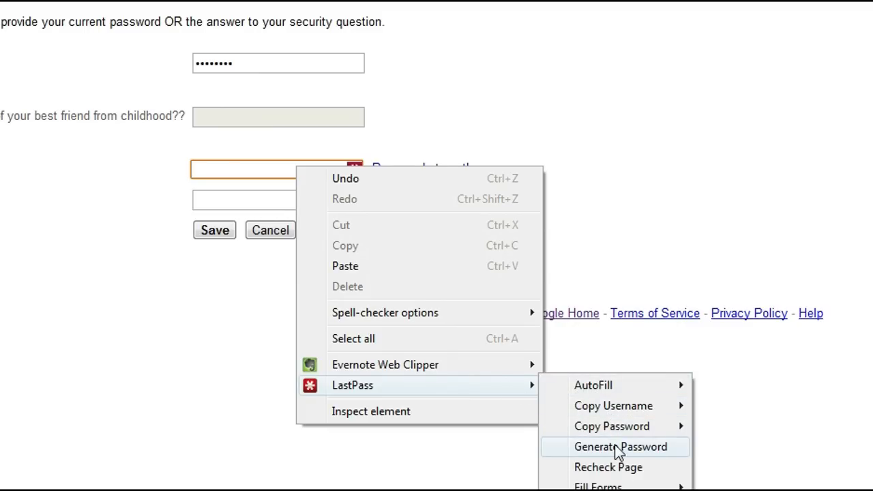
left_click(615, 446)
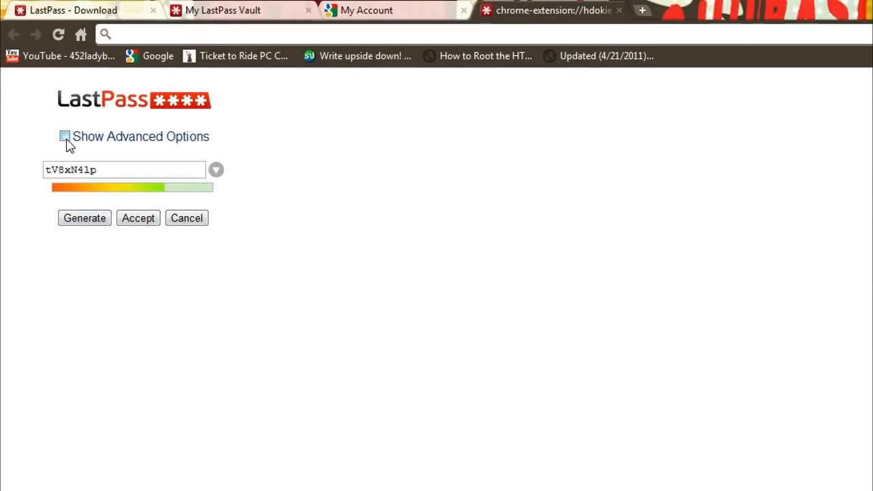
Generate a 14-character password via advanced options and accept it into the form
left_click(64, 137)
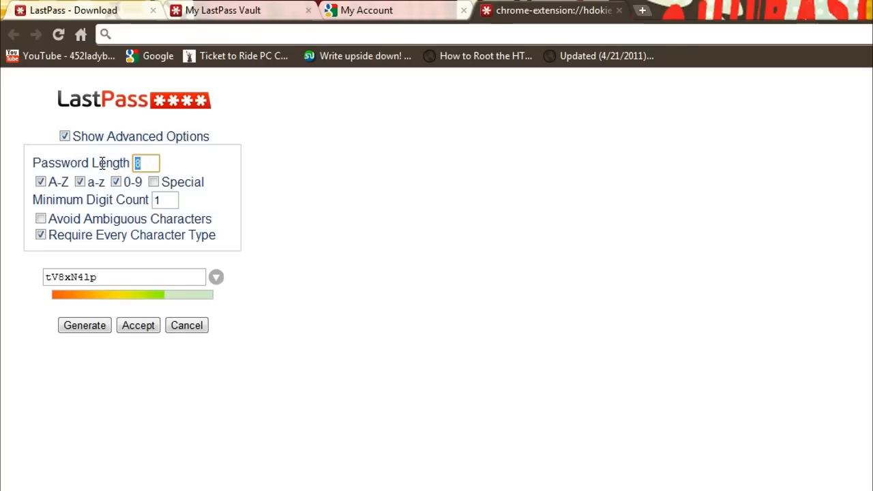
type("14")
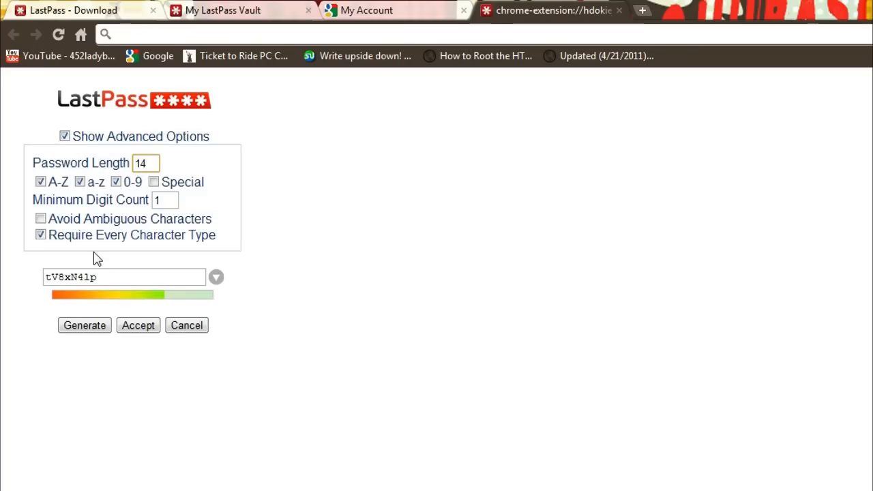
mouse_move(100, 324)
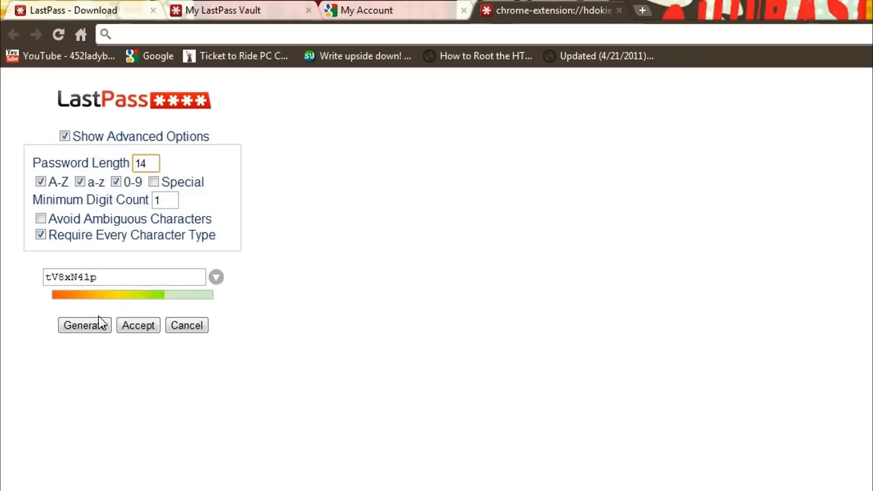
left_click(83, 325)
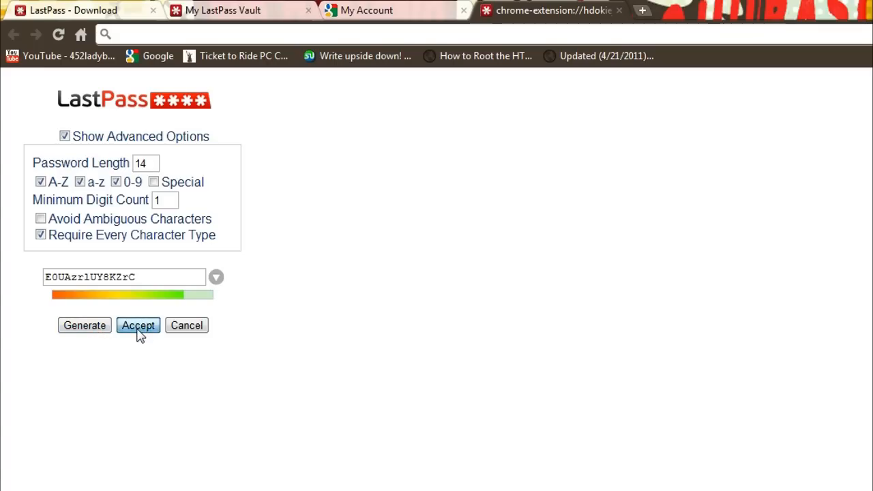
left_click(139, 325)
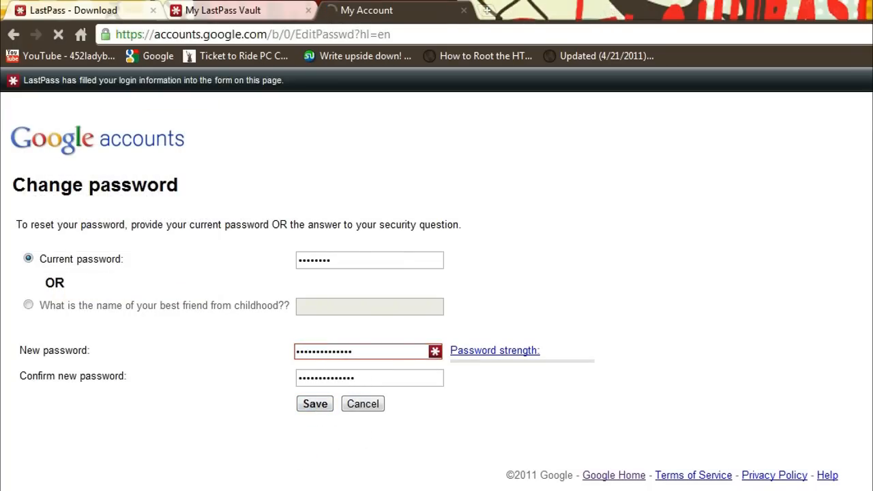
Save the new password and sign back in with the autofilled credentials
left_click(315, 404)
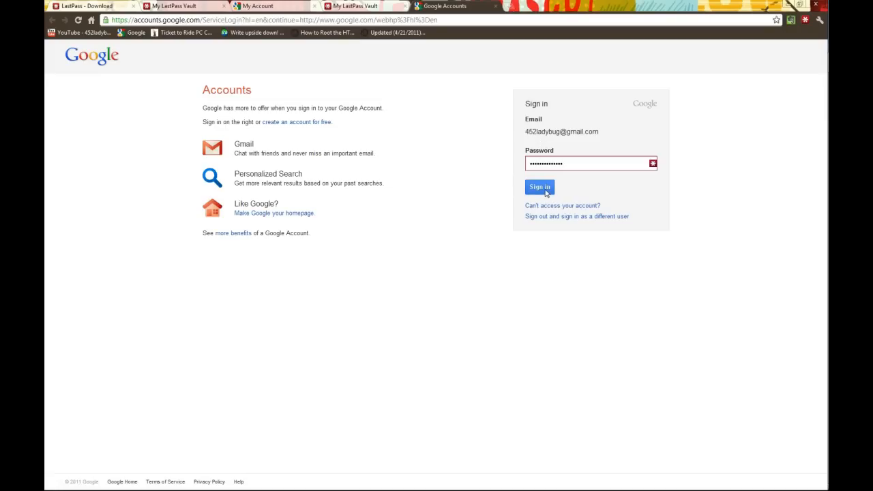
left_click(539, 186)
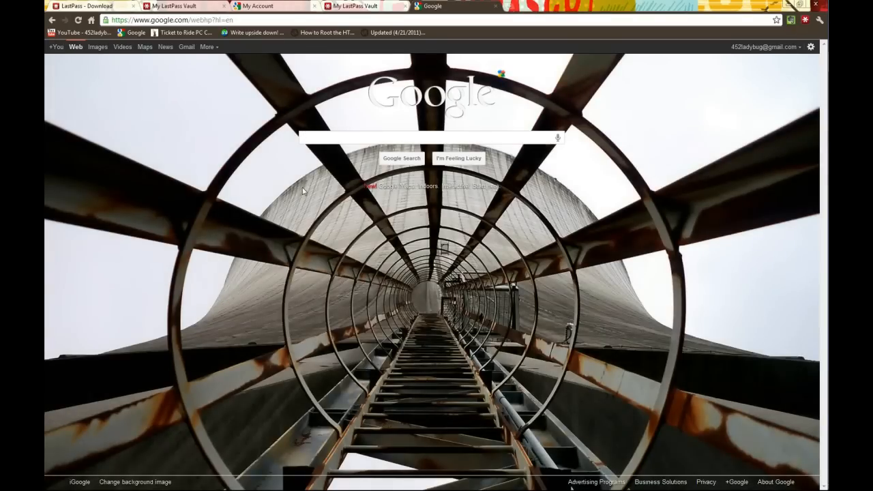